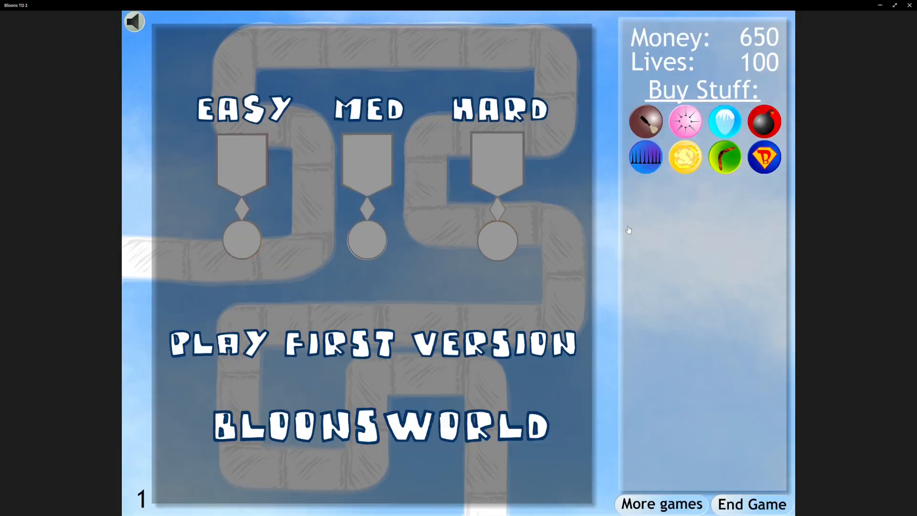
Select easy difficulty on the title screen and confirm to play
{"action": "left_click", "coordinate": [244, 109]}
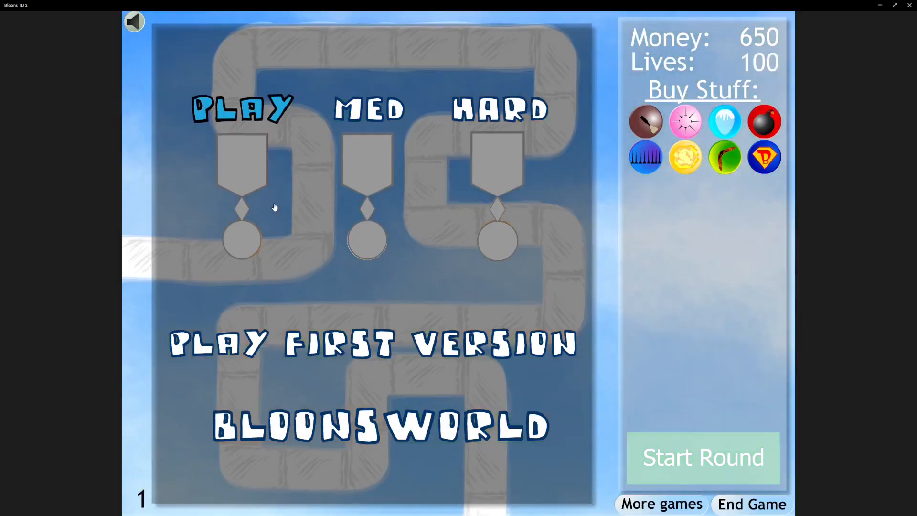
{"action": "left_click", "coordinate": [242, 108]}
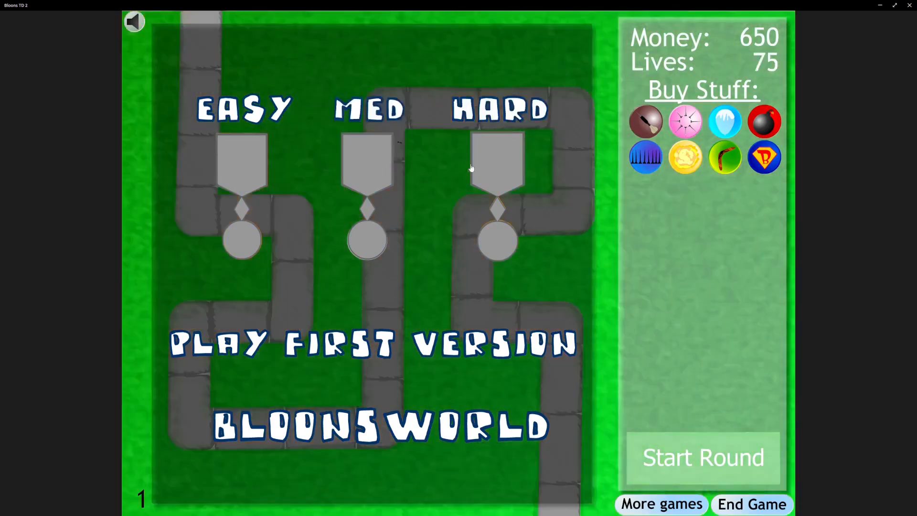
Start the easy sky map and place a Cannon inside the track's left bend
{"action": "left_click", "coordinate": [244, 108]}
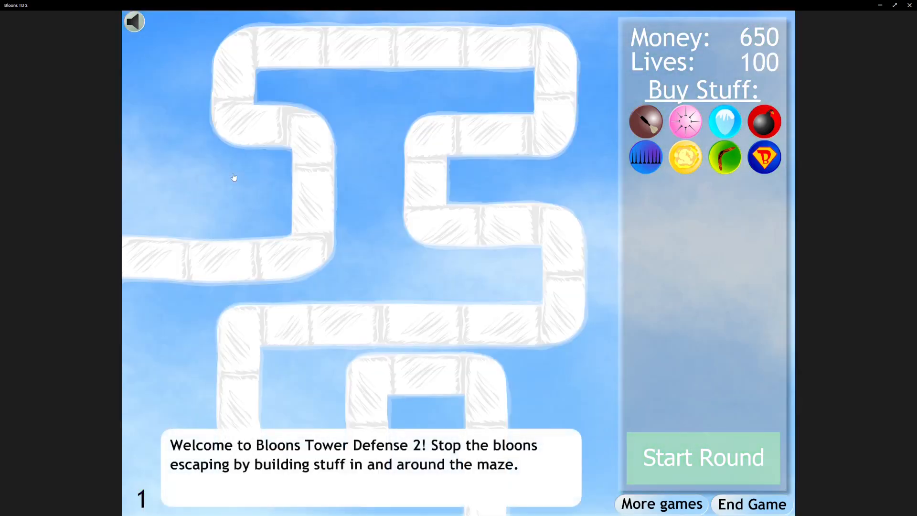
{"action": "left_click", "coordinate": [724, 121]}
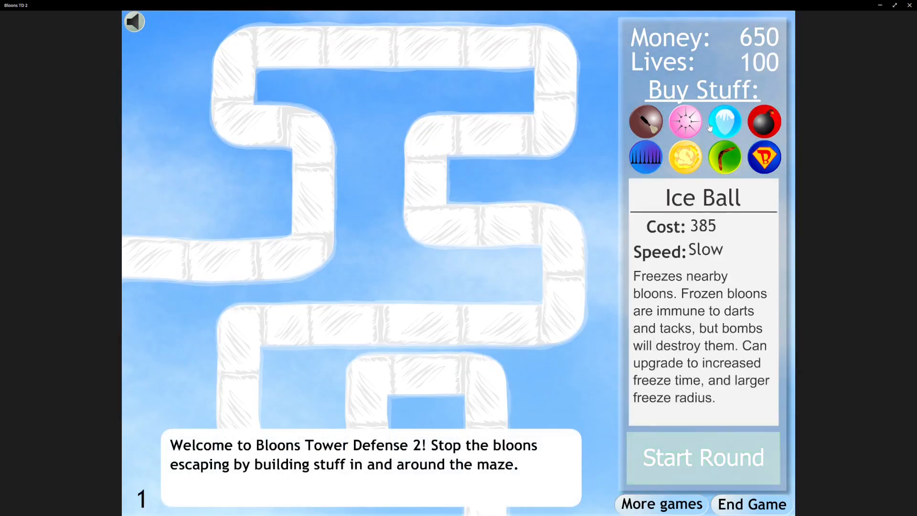
{"action": "left_click", "coordinate": [765, 122]}
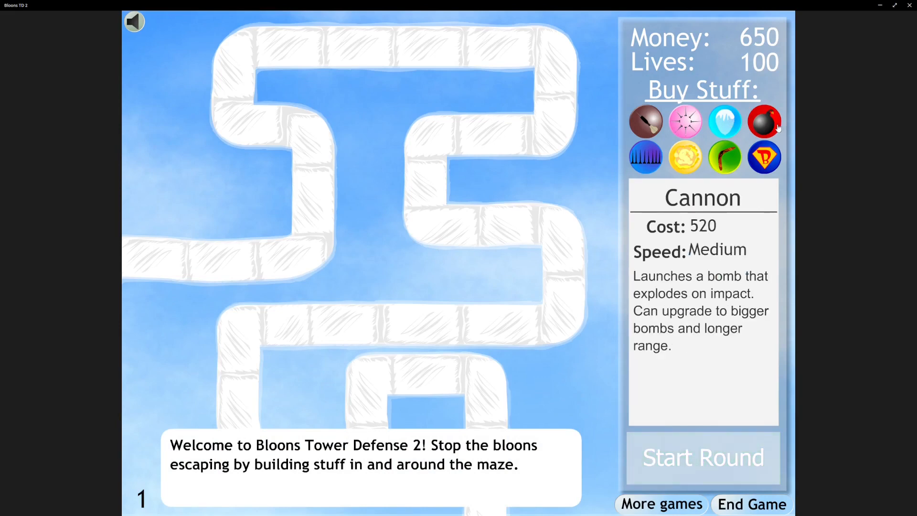
{"action": "left_click", "coordinate": [272, 179]}
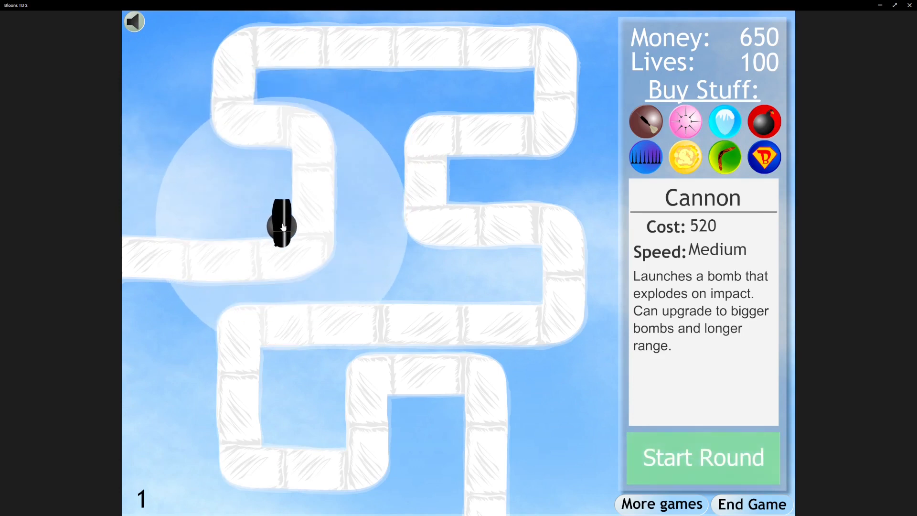
{"action": "left_click", "coordinate": [281, 222]}
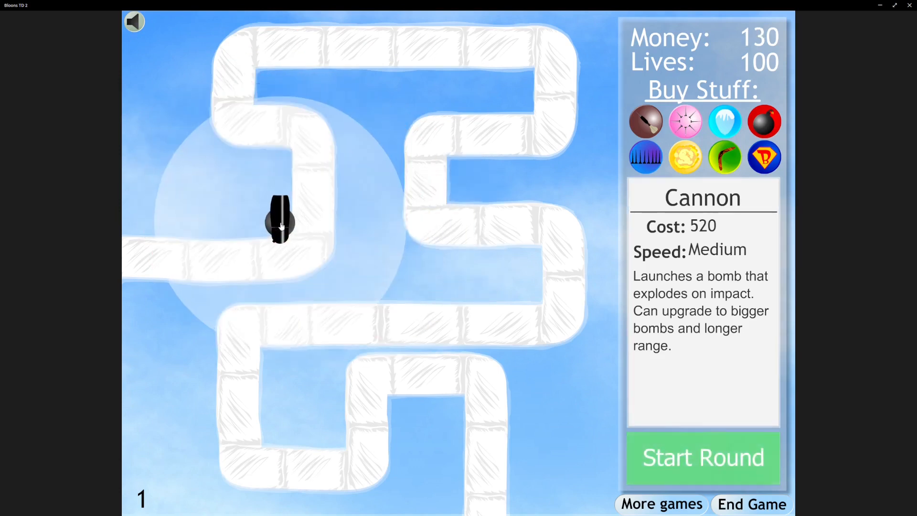
Start the rounds and play through to clear round 5
{"action": "left_click", "coordinate": [702, 458]}
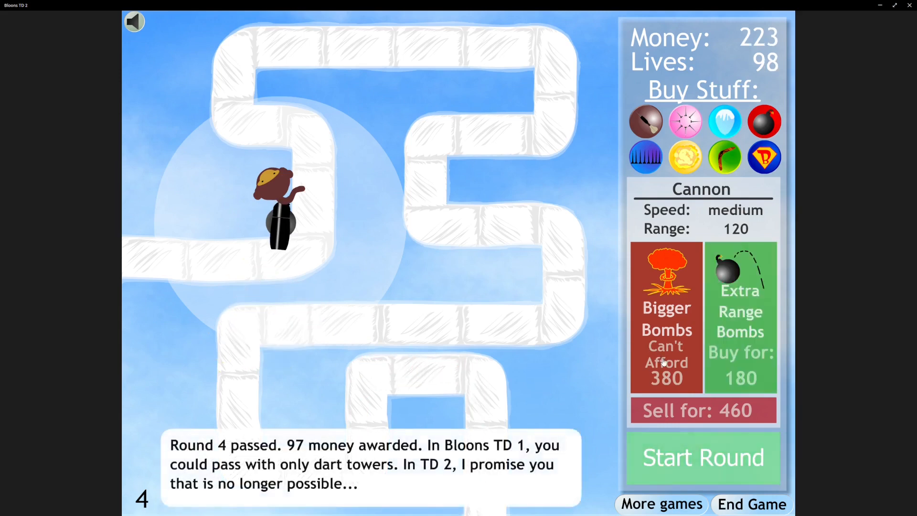
{"action": "left_click", "coordinate": [702, 457]}
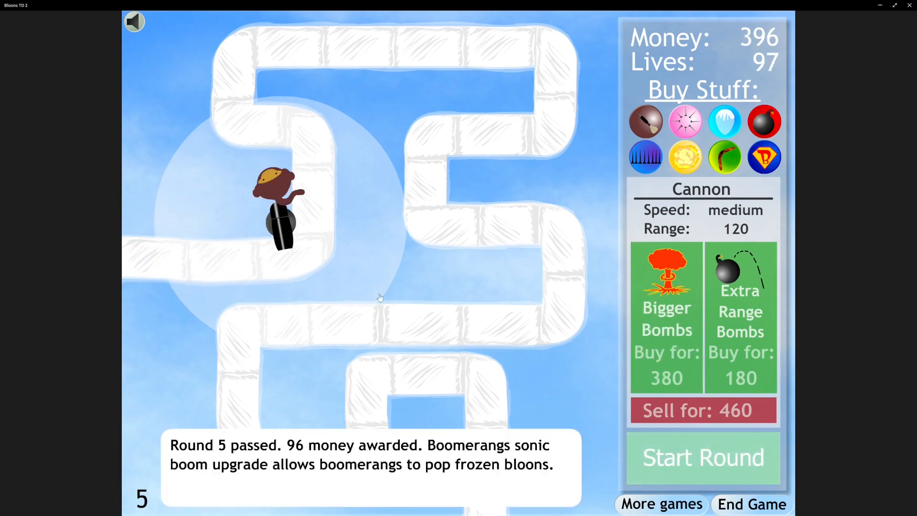
Buy Bigger Bombs for the cannon and start the next round toward round 10
{"action": "left_click", "coordinate": [665, 316]}
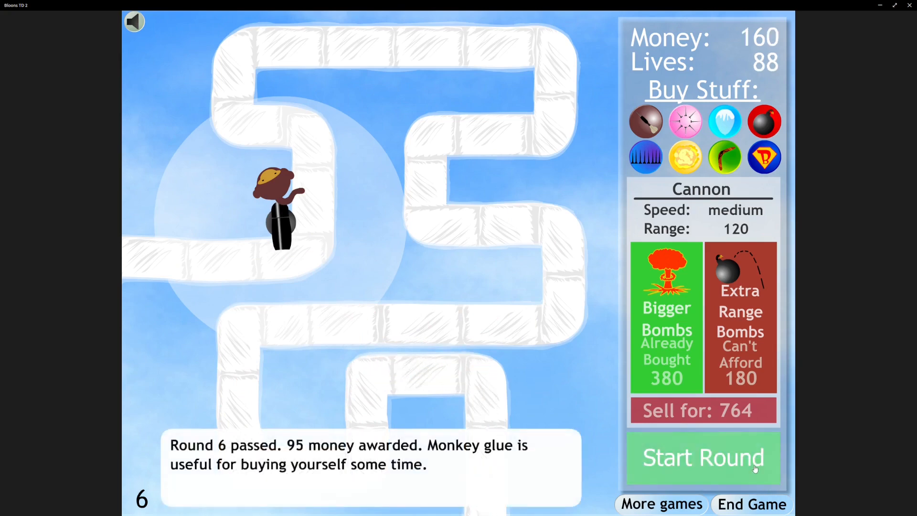
{"action": "left_click", "coordinate": [703, 458]}
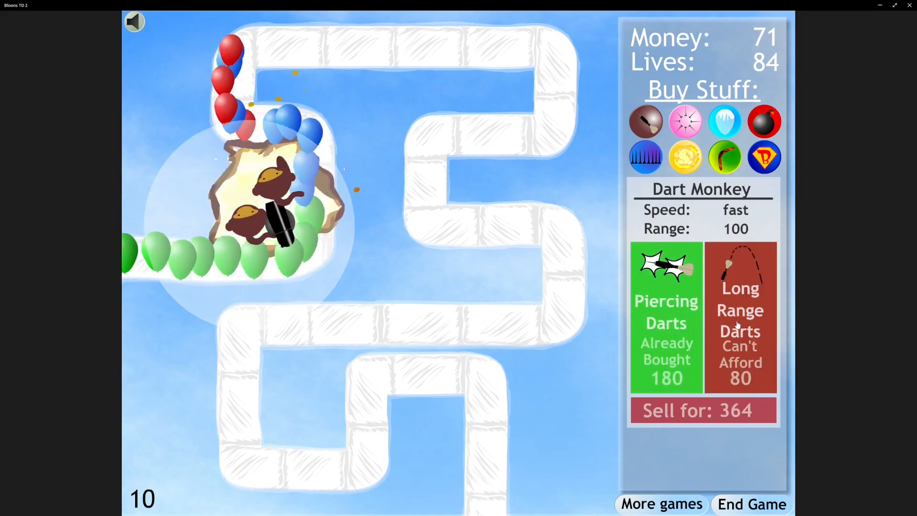
Buy Long Range Darts for the dart monkey and let round 11 finish
{"action": "left_click", "coordinate": [739, 316]}
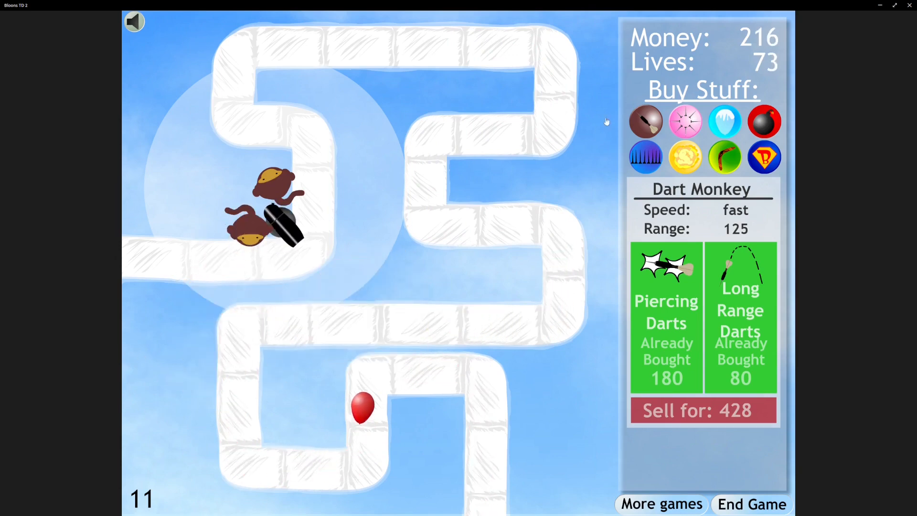
{"action": "left_click", "coordinate": [685, 122]}
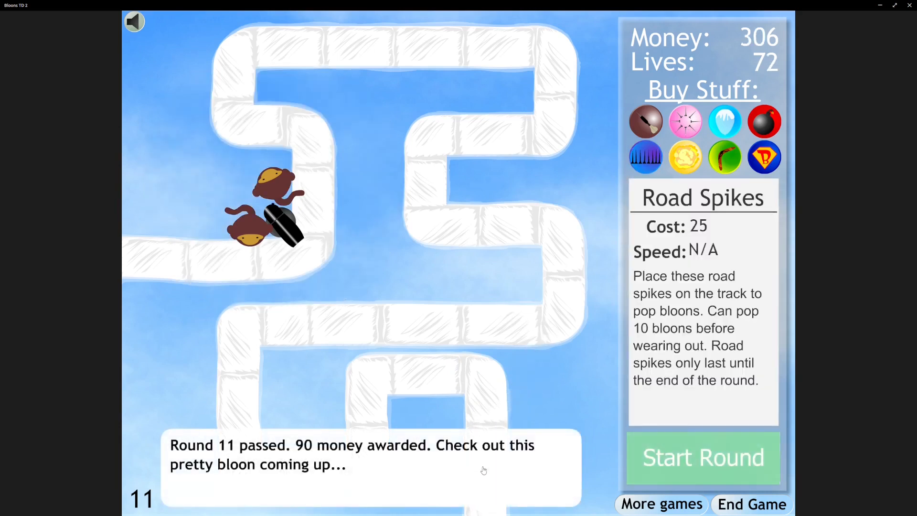
Lay road spikes on the lower loop, add a third dart monkey, and start round 12
{"action": "left_click", "coordinate": [457, 373]}
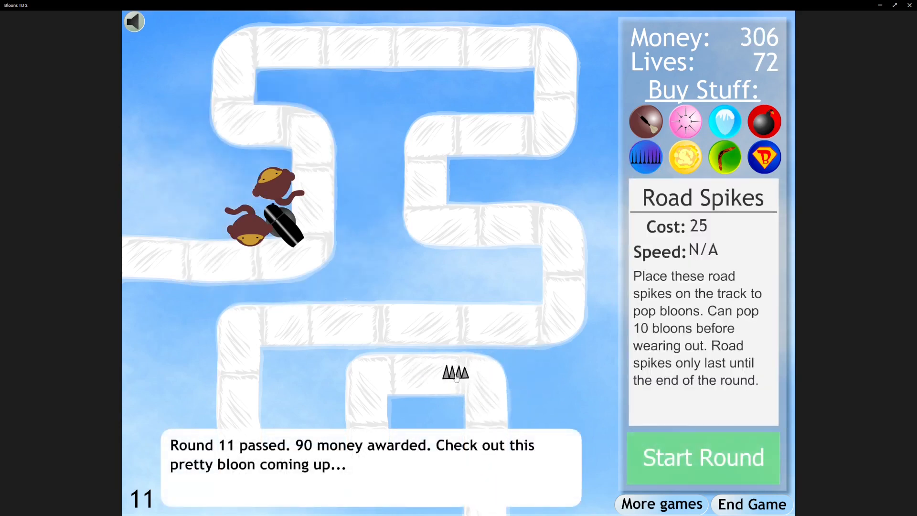
{"action": "left_click", "coordinate": [480, 378]}
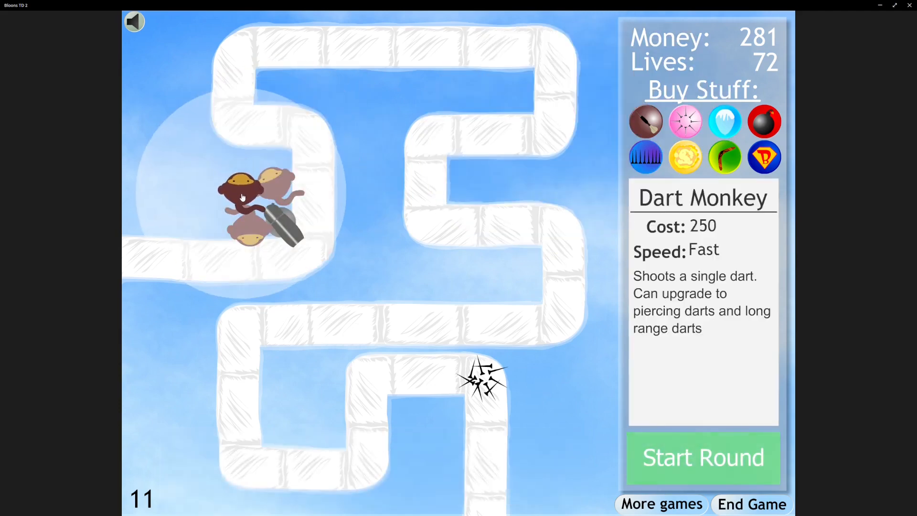
{"action": "left_click", "coordinate": [702, 457]}
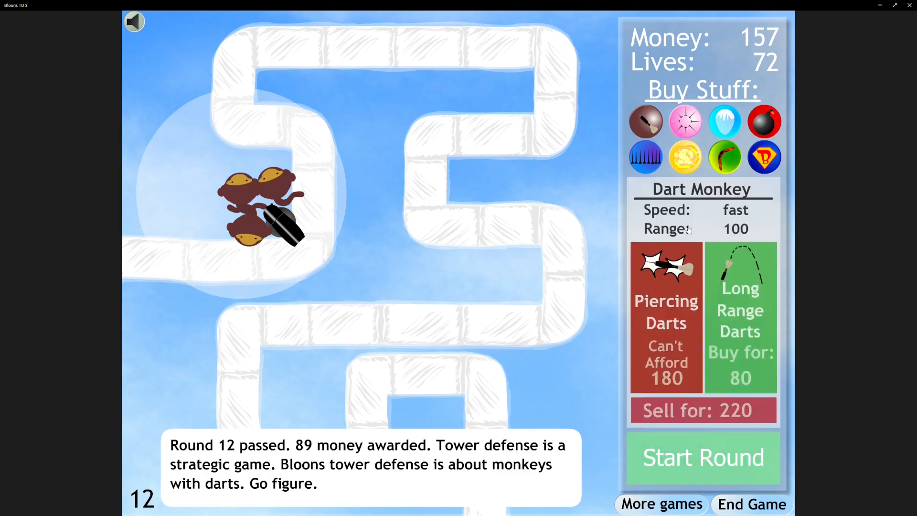
Add a dart monkey at the lower bend and a tack shooter above the monkeys through round 16
{"action": "left_click", "coordinate": [740, 316]}
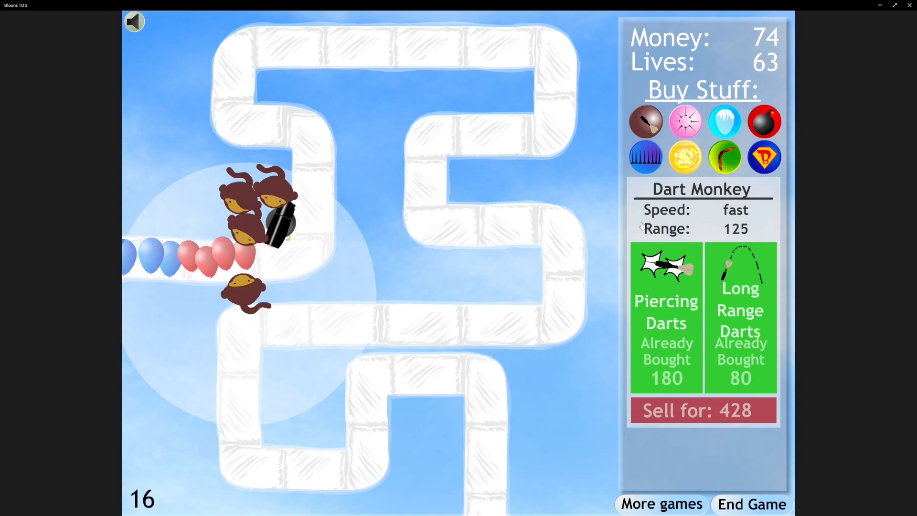
{"action": "left_click", "coordinate": [724, 156]}
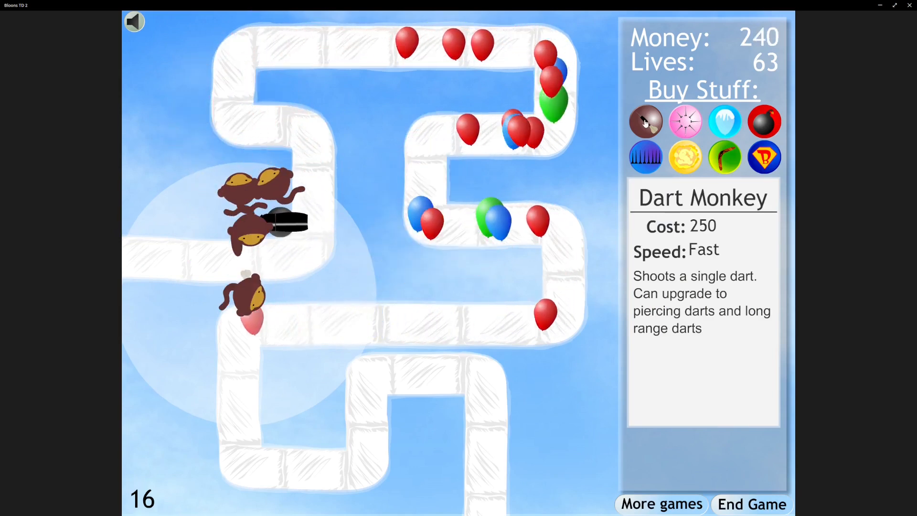
{"action": "left_click", "coordinate": [684, 121]}
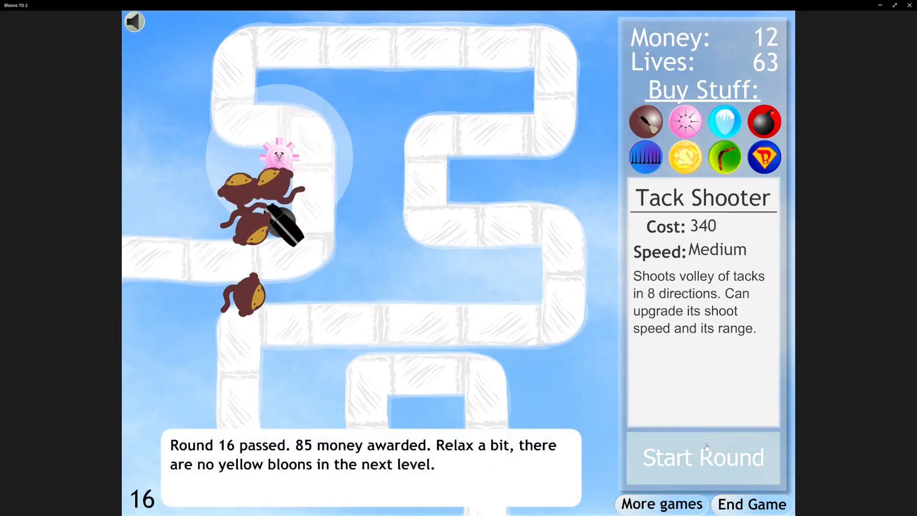
Start round 17 and buy Extra Range Tacks and Faster Shooting for the tack shooter
{"action": "left_click", "coordinate": [702, 458]}
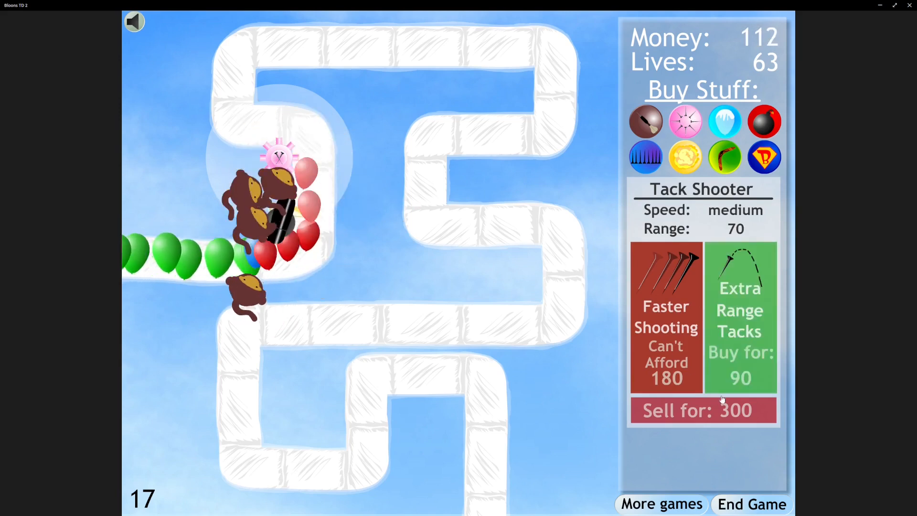
{"action": "left_click", "coordinate": [740, 316]}
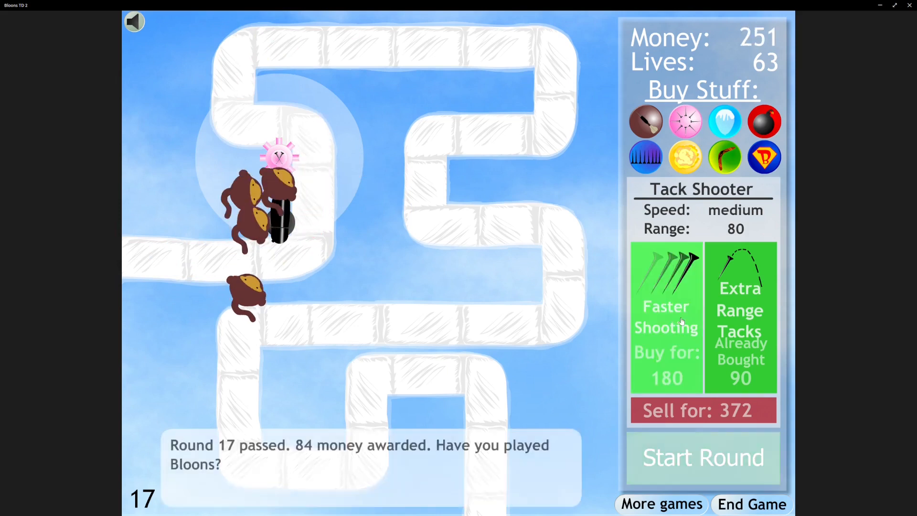
{"action": "left_click", "coordinate": [665, 316]}
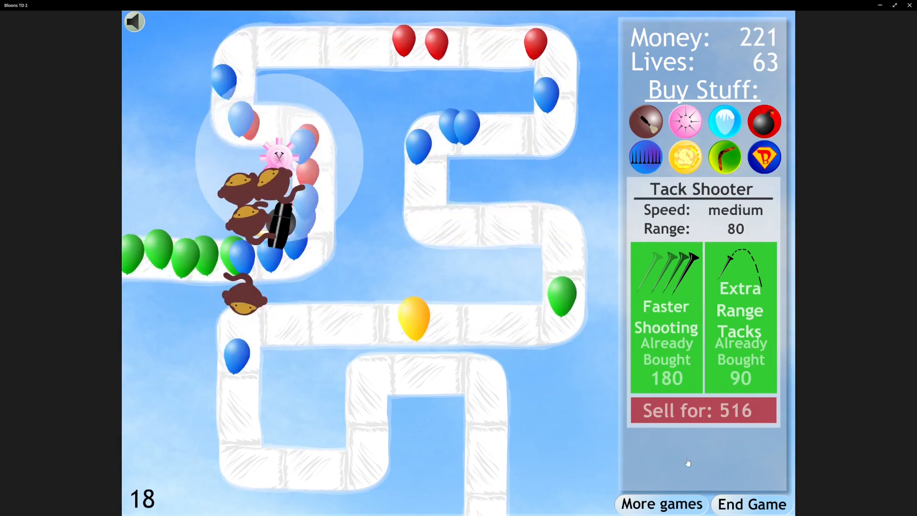
Place road spikes near the bottom exit and add towers by the lower bend toward round 22
{"action": "left_click", "coordinate": [684, 156]}
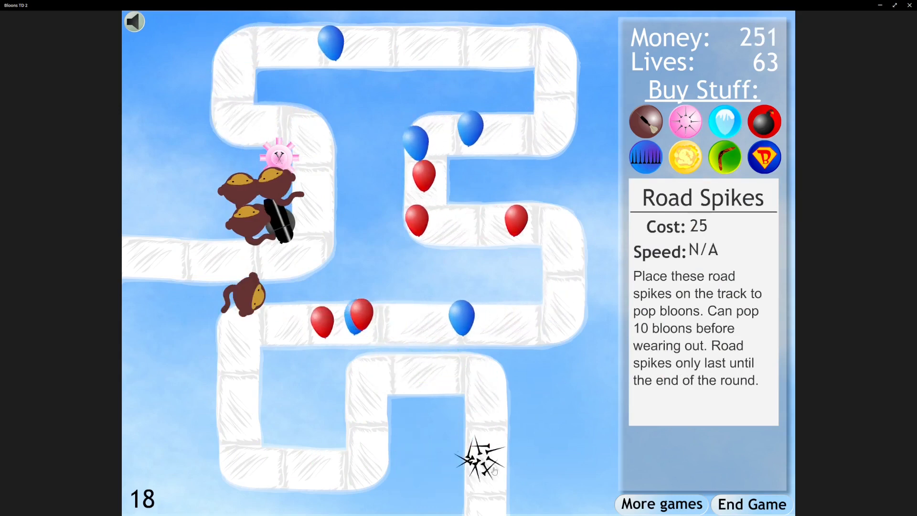
{"action": "left_click", "coordinate": [645, 121]}
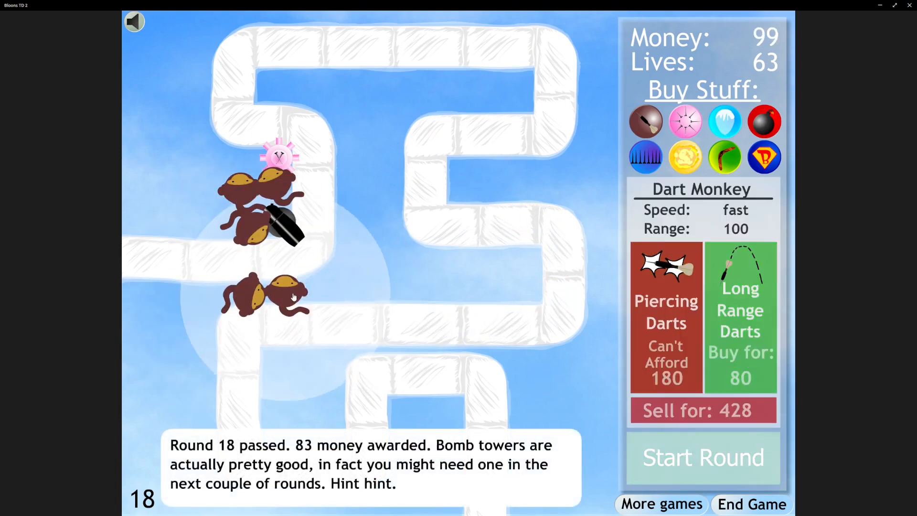
{"action": "left_click", "coordinate": [740, 317]}
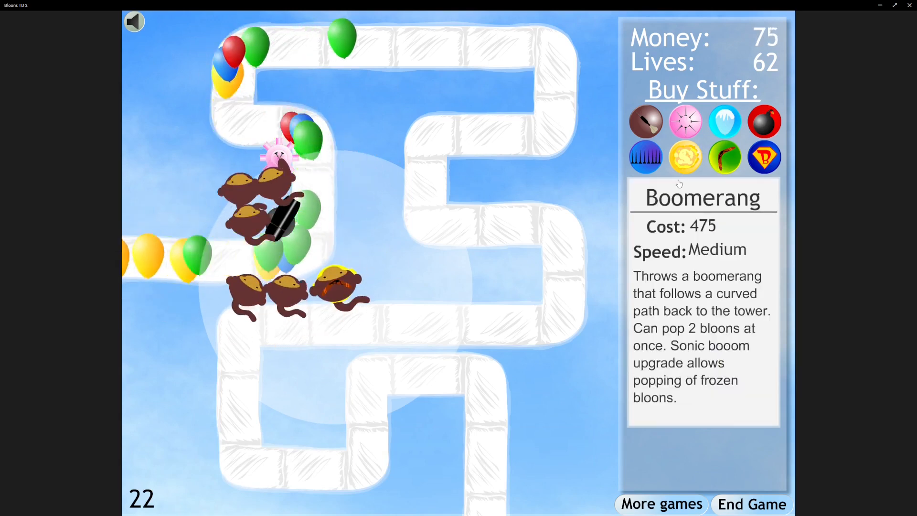
Buy Multi Target and Sonic Boom for the boomerang monkey during round 23
{"action": "left_click", "coordinate": [281, 217]}
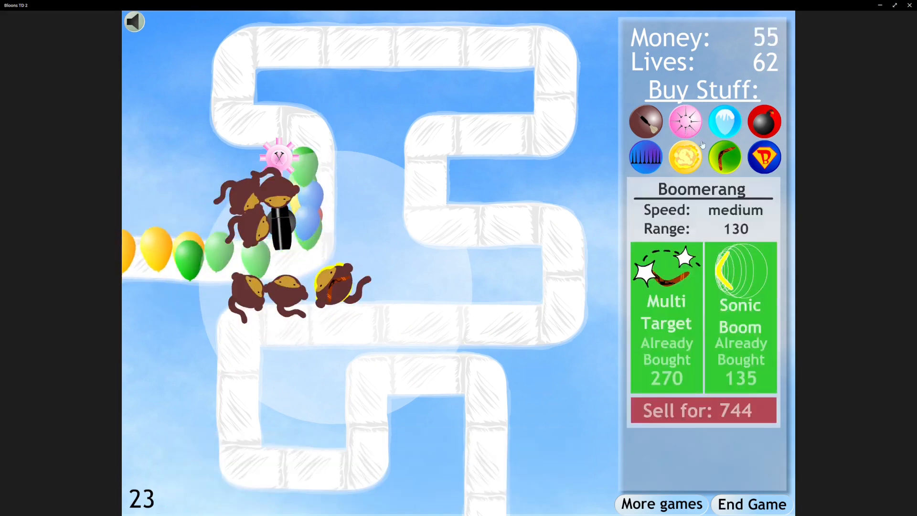
{"action": "left_click", "coordinate": [645, 122]}
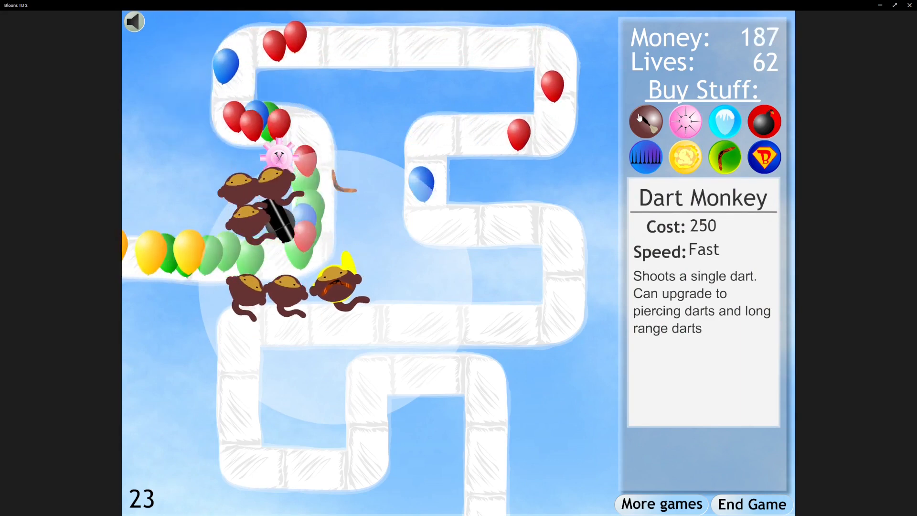
Check the Ice Ball tower's upgrades and buy Road Spikes from the shop
{"action": "left_click", "coordinate": [724, 121]}
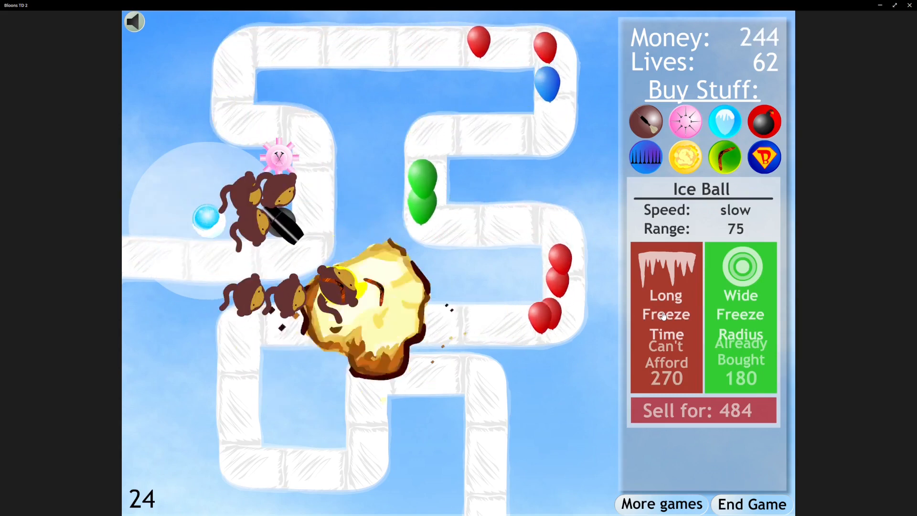
{"action": "left_click", "coordinate": [666, 318]}
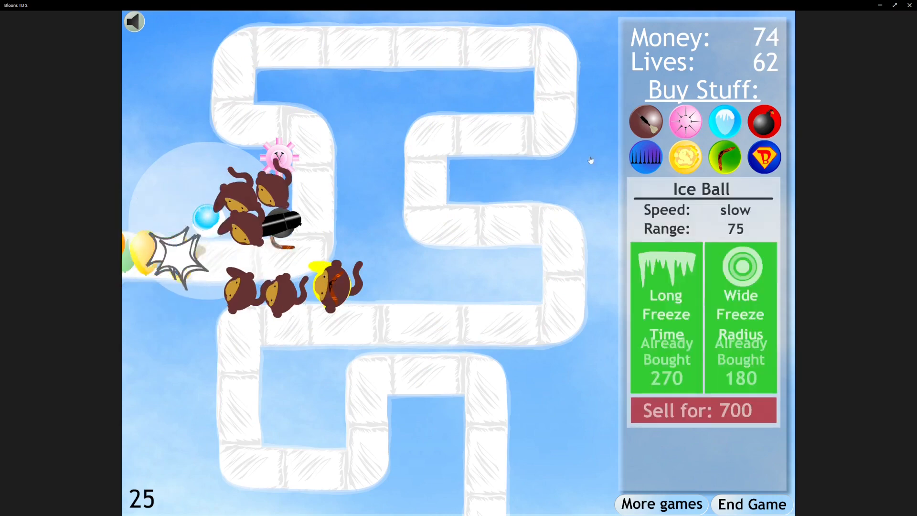
{"action": "left_click", "coordinate": [646, 121]}
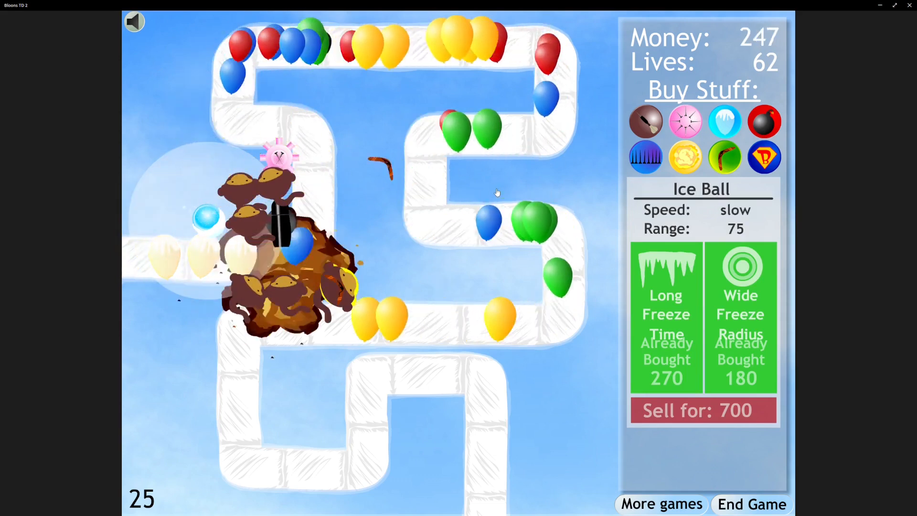
Lay road spikes repeatedly on the lower track while round 25 finishes
{"action": "left_click", "coordinate": [645, 155]}
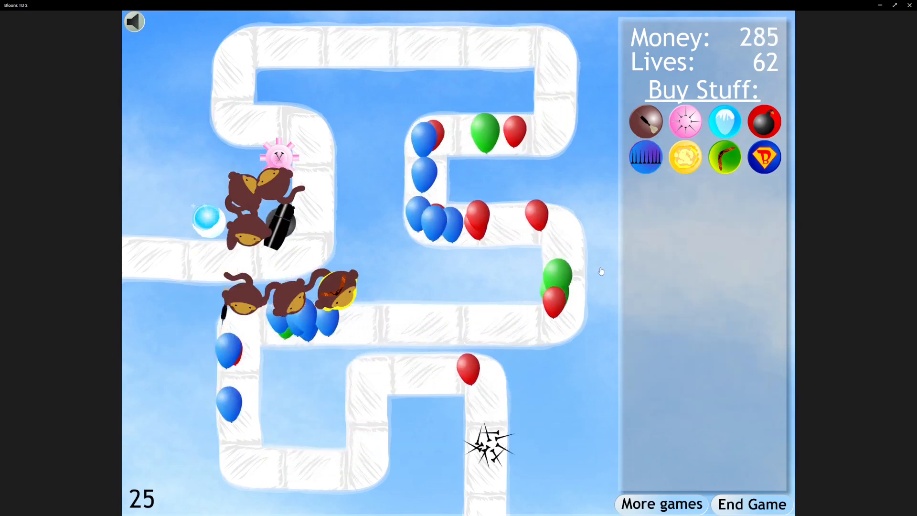
{"action": "left_click", "coordinate": [645, 155]}
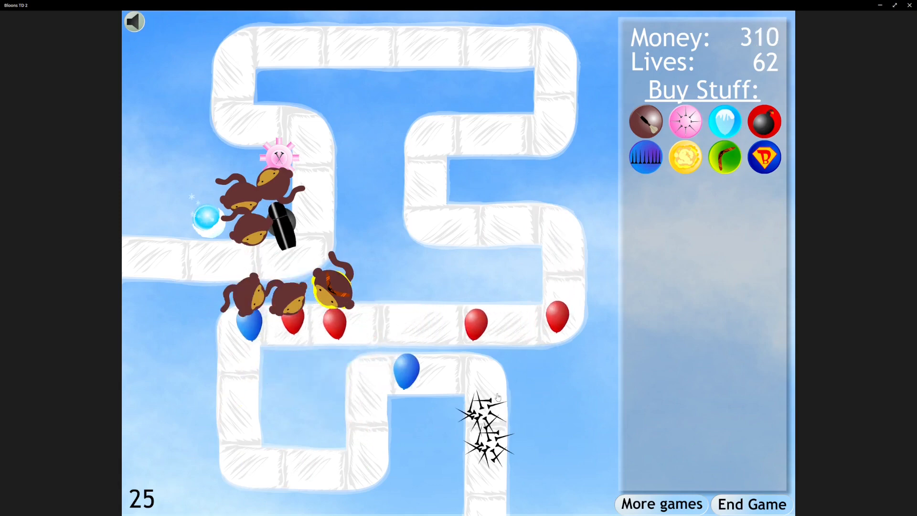
{"action": "left_click", "coordinate": [645, 156]}
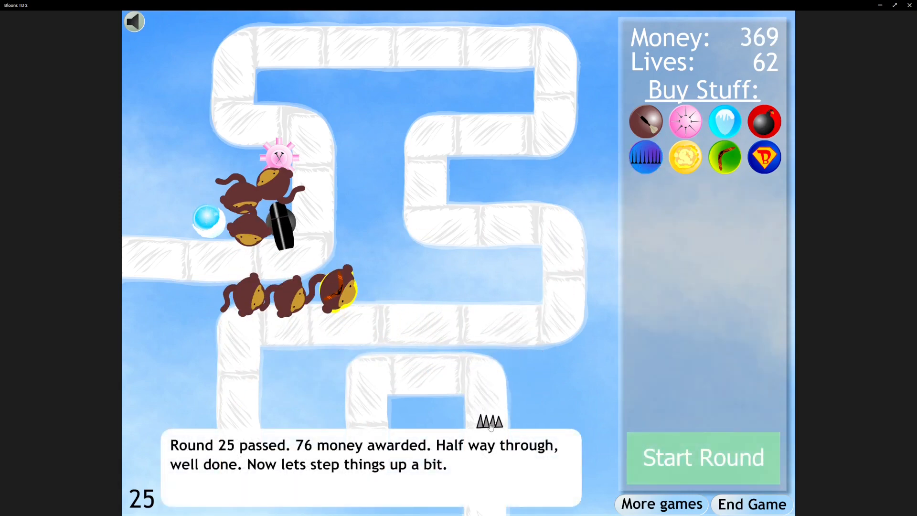
Dismiss the round 25 summary and drop a tack shooter inside the upper bend
{"action": "left_click", "coordinate": [452, 173]}
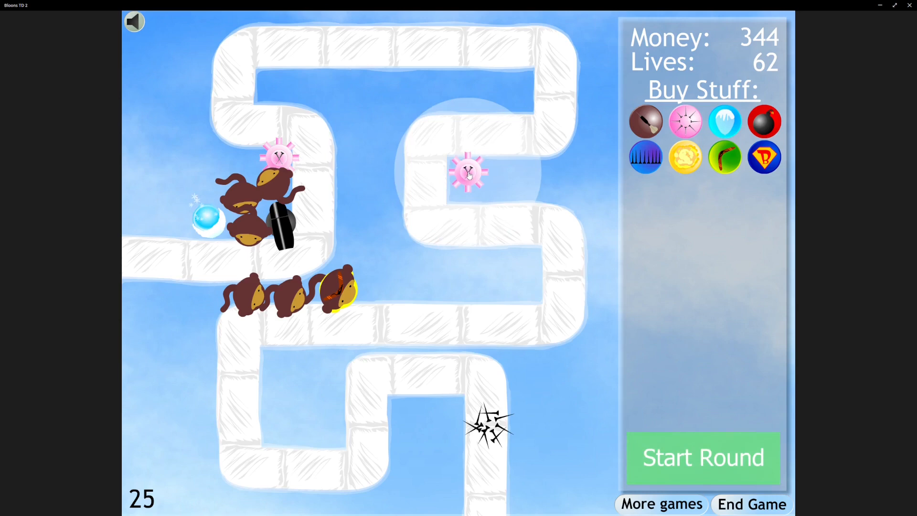
{"action": "left_click", "coordinate": [468, 173]}
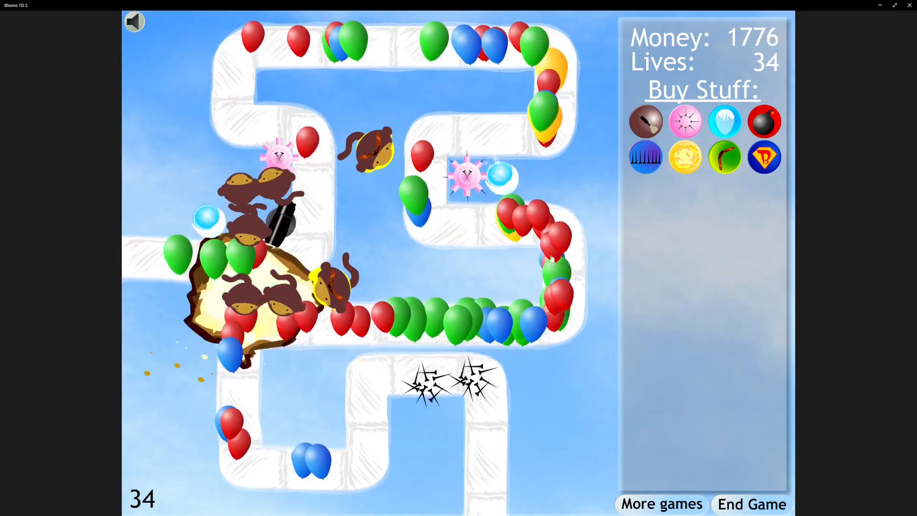
Add an ice ball and dart monkey nearby, then play through to the round 34 summary
{"action": "left_click", "coordinate": [644, 156]}
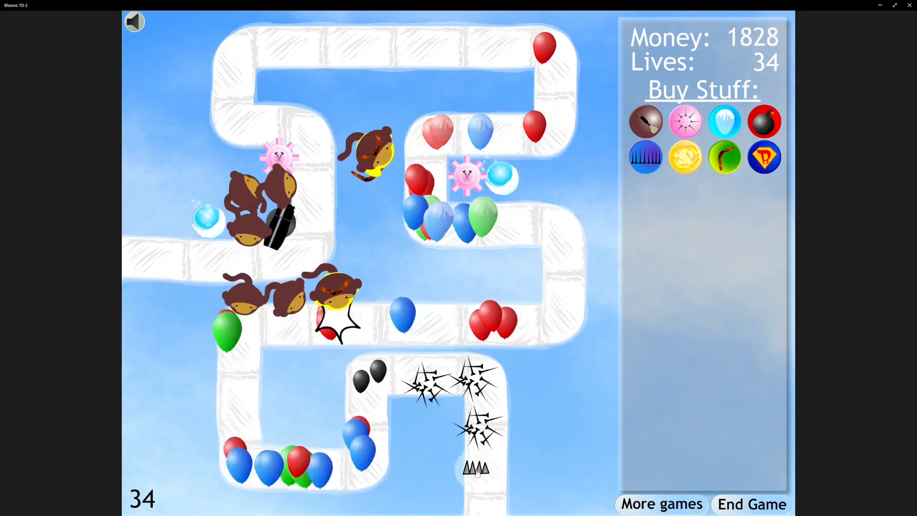
{"action": "left_click", "coordinate": [645, 156]}
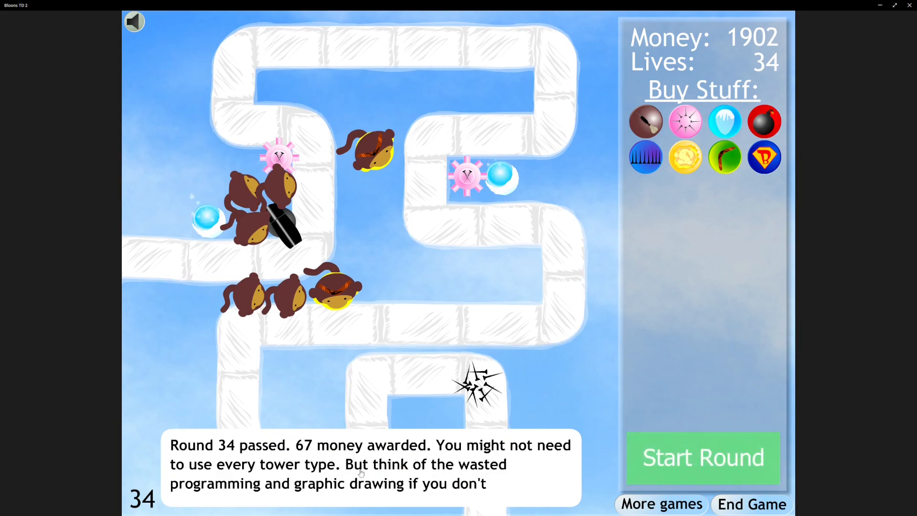
{"action": "left_click", "coordinate": [702, 456]}
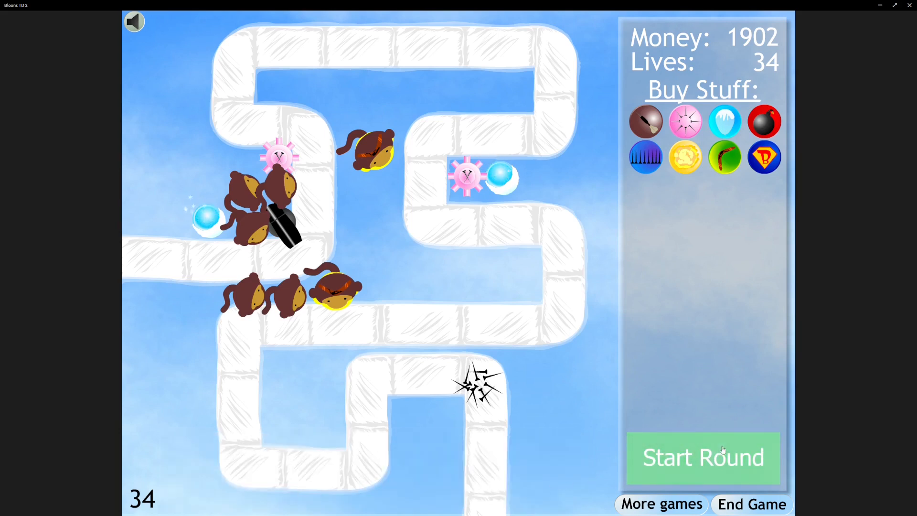
Start the round, give a dart monkey Long Range and Piercing Darts, and add a tack shooter
{"action": "left_click", "coordinate": [764, 156]}
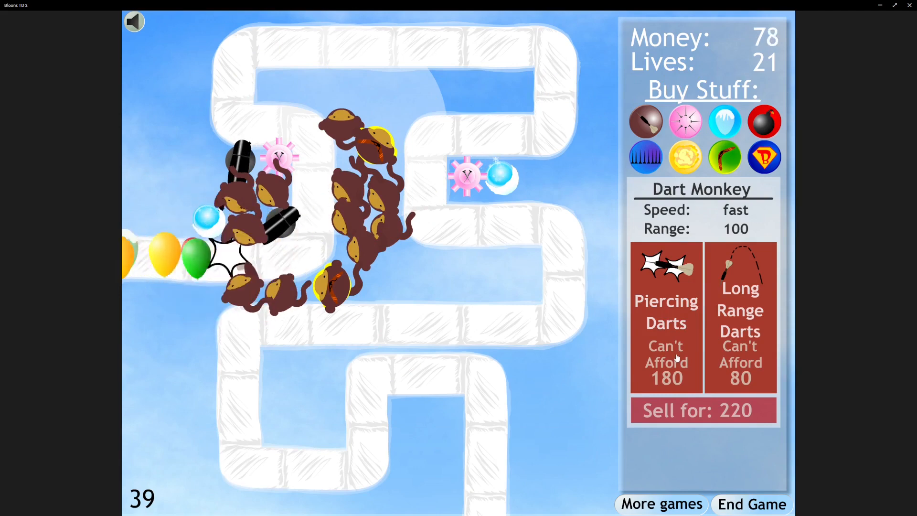
{"action": "left_click", "coordinate": [740, 316]}
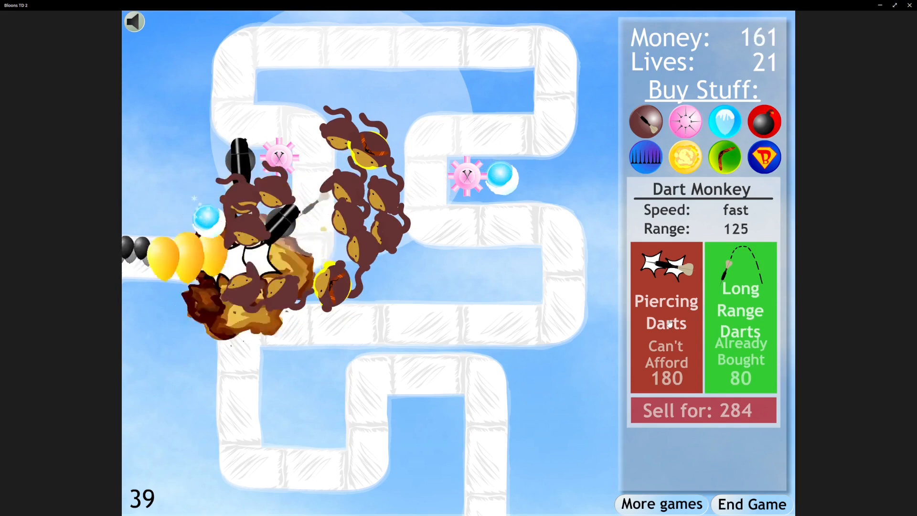
{"action": "left_click", "coordinate": [666, 316]}
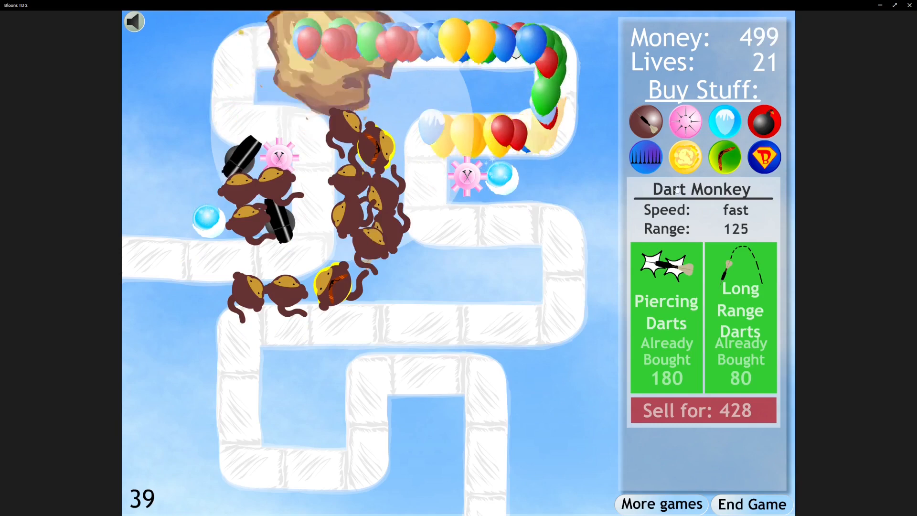
{"action": "left_click", "coordinate": [684, 121]}
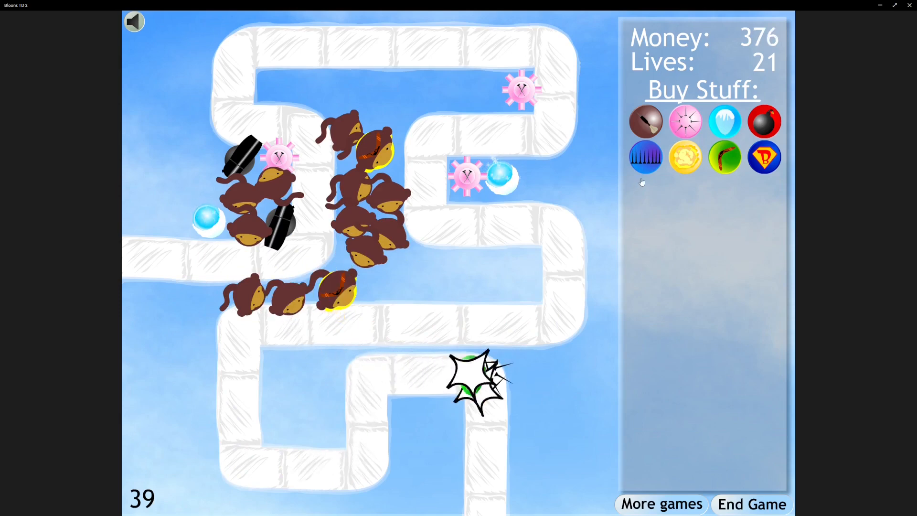
Upgrade the new tack shooter and run rounds 40, 41 and 42 back to back
{"action": "left_click", "coordinate": [646, 121]}
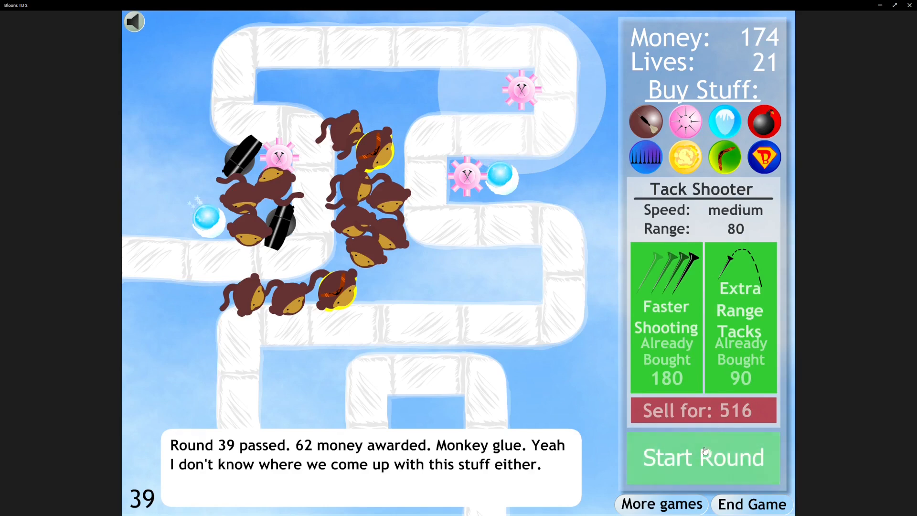
{"action": "left_click", "coordinate": [702, 458]}
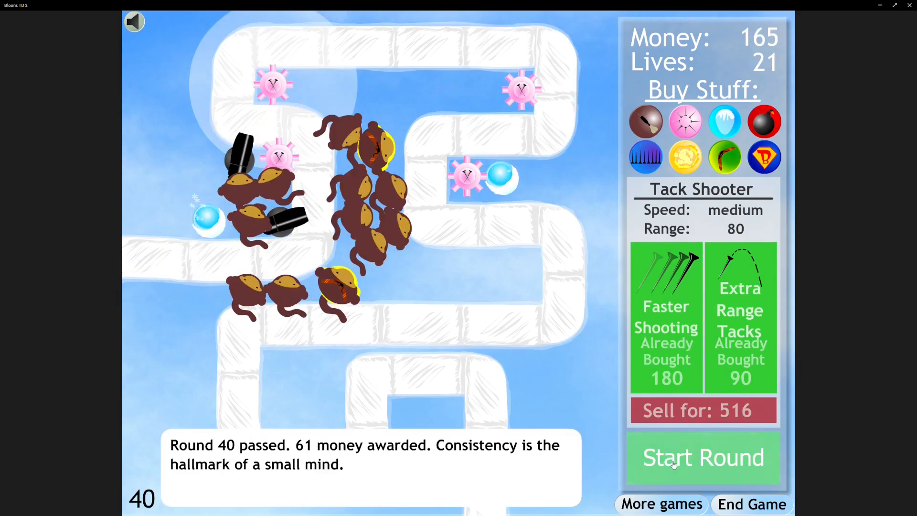
{"action": "left_click", "coordinate": [702, 458]}
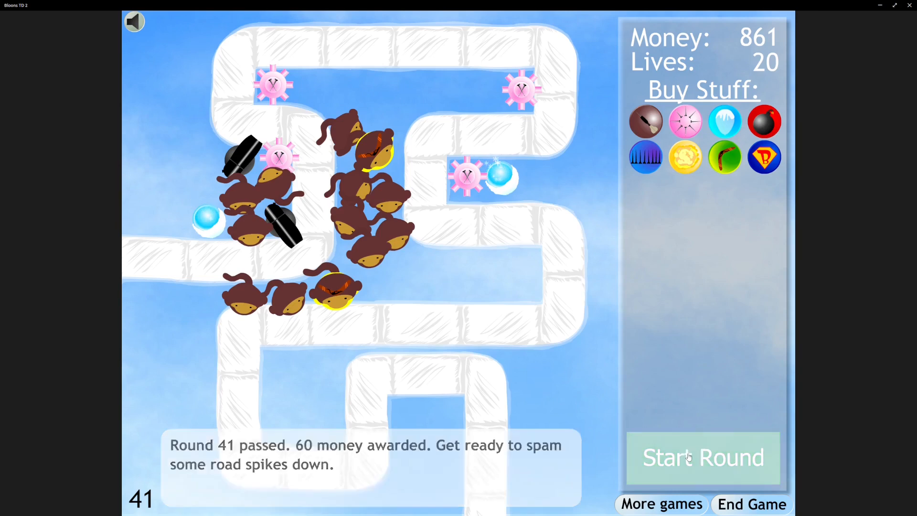
{"action": "left_click", "coordinate": [644, 155]}
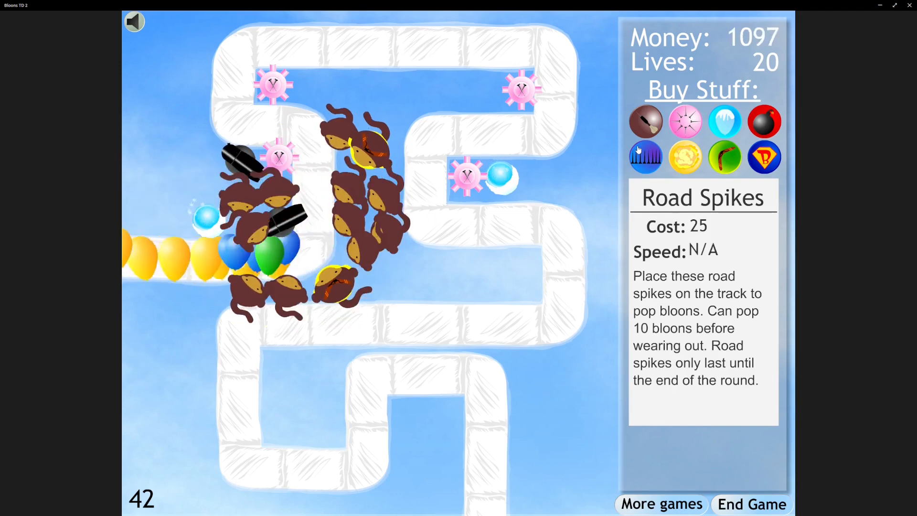
Buy a cannon for the left cluster, upgrade its bombs, and place a dart monkey beside it
{"action": "left_click", "coordinate": [725, 157]}
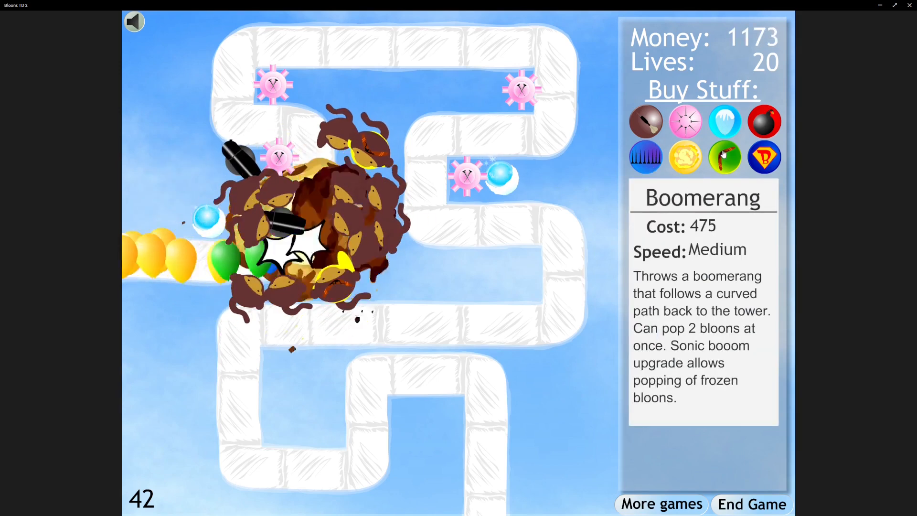
{"action": "left_click", "coordinate": [763, 121]}
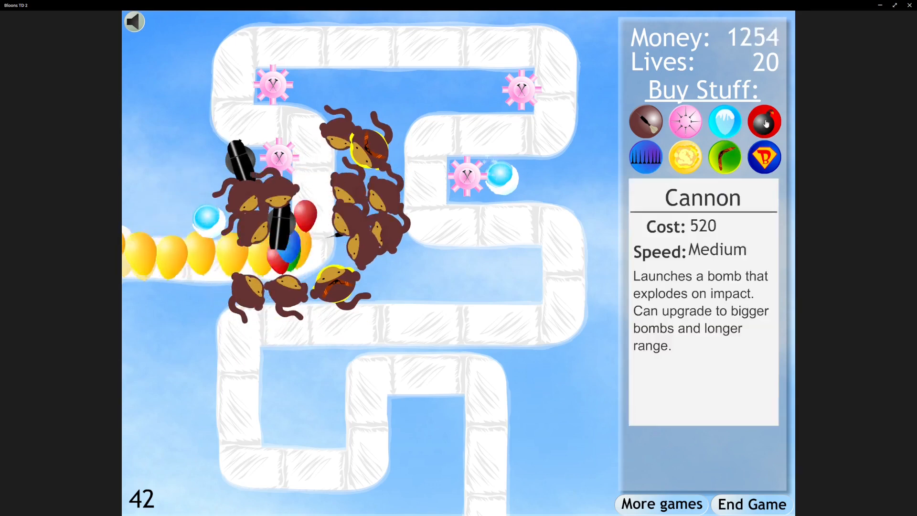
{"action": "left_click", "coordinate": [223, 181]}
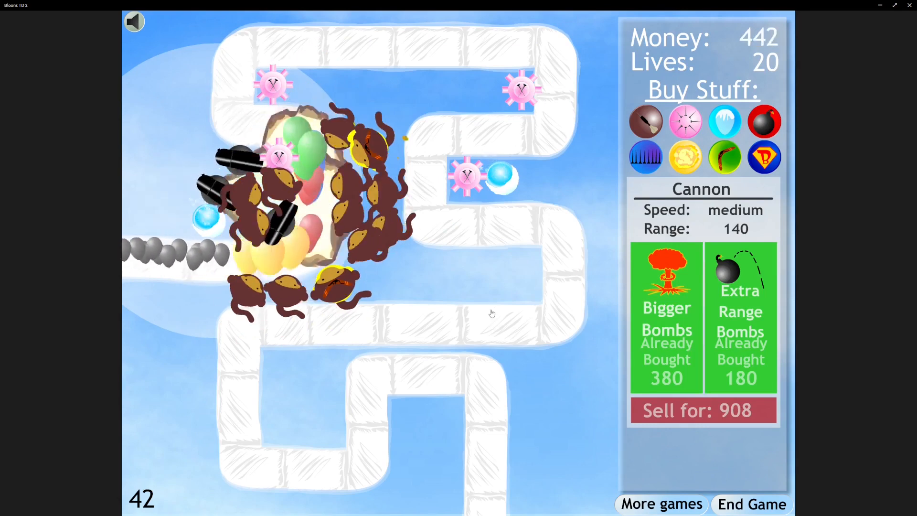
{"action": "mouse_move", "coordinate": [423, 302]}
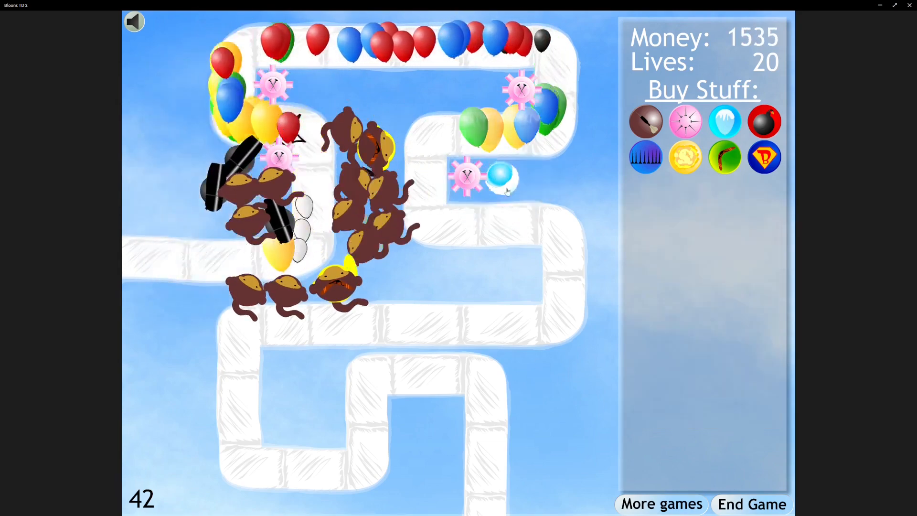
{"action": "left_click", "coordinate": [765, 121]}
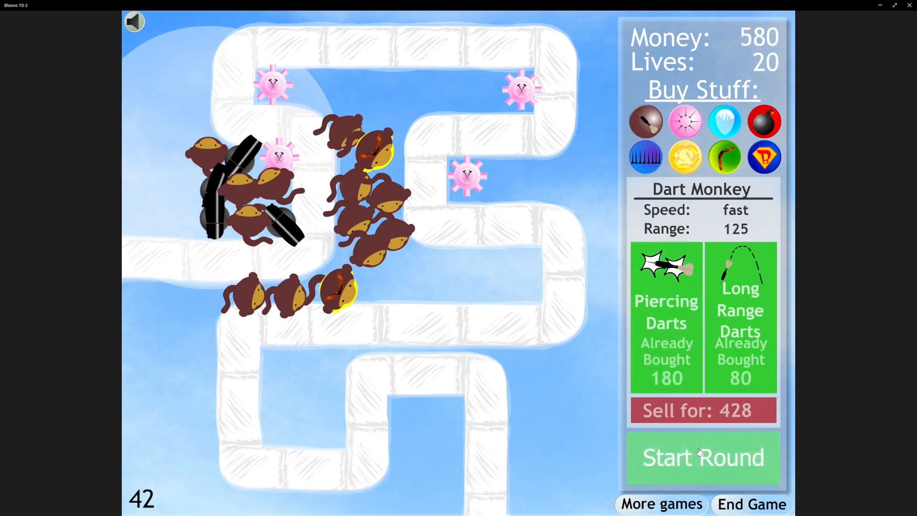
Start round 43 and let the bloons drain the lives to 0, ending the game
{"action": "left_click", "coordinate": [702, 457]}
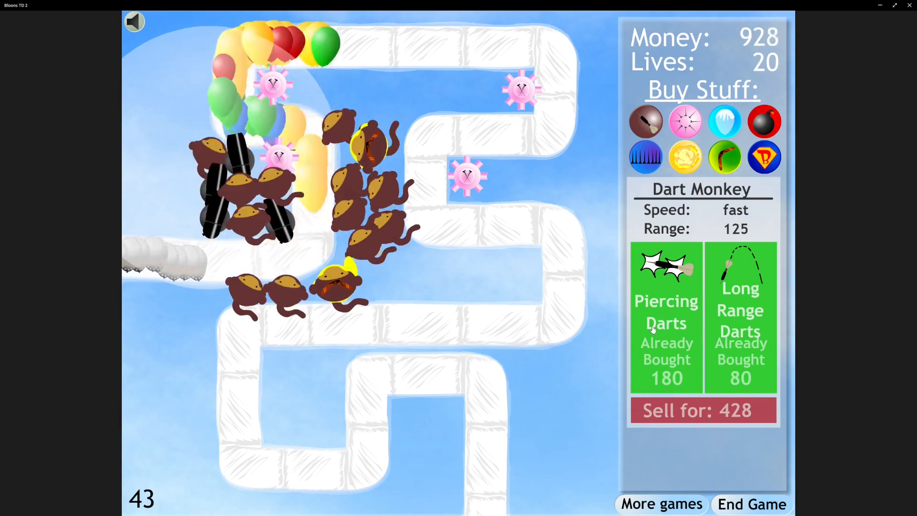
{"action": "left_click", "coordinate": [645, 156]}
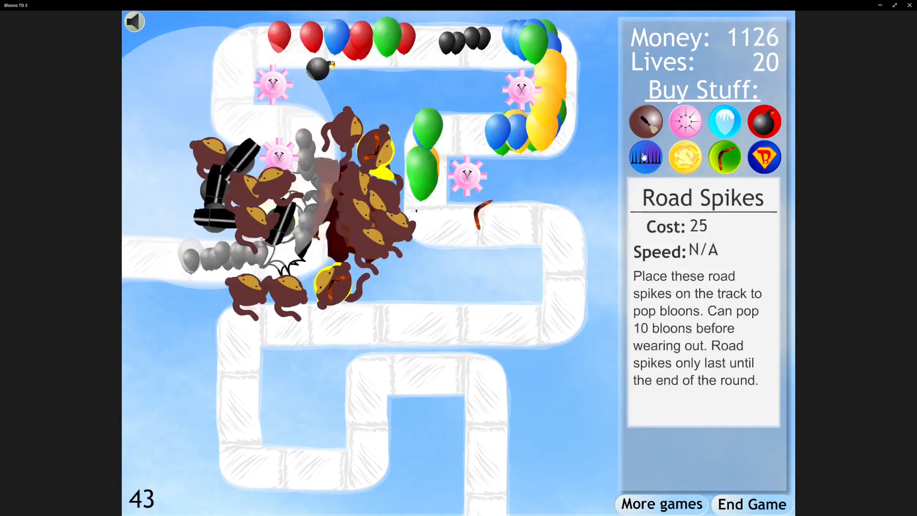
{"action": "left_click", "coordinate": [417, 367]}
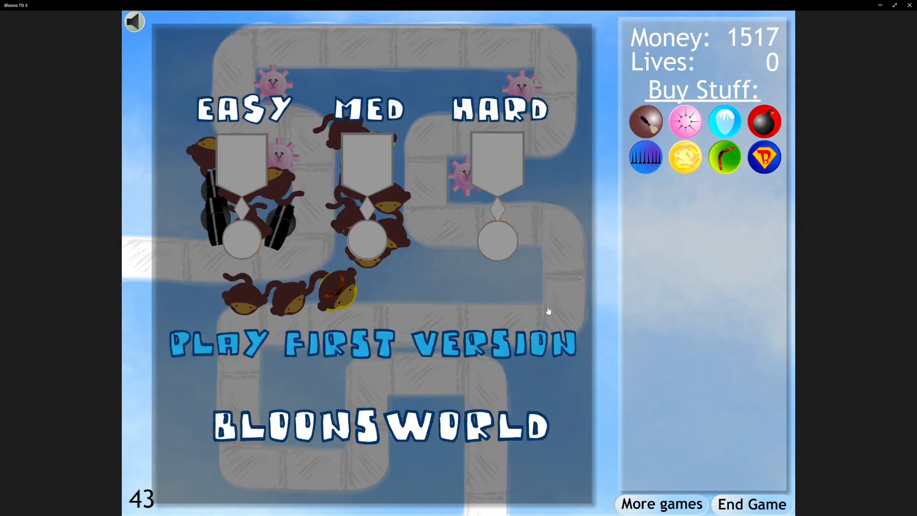
Preview the MED and HARD maps on the post-game difficulty screen
{"action": "left_click", "coordinate": [244, 108]}
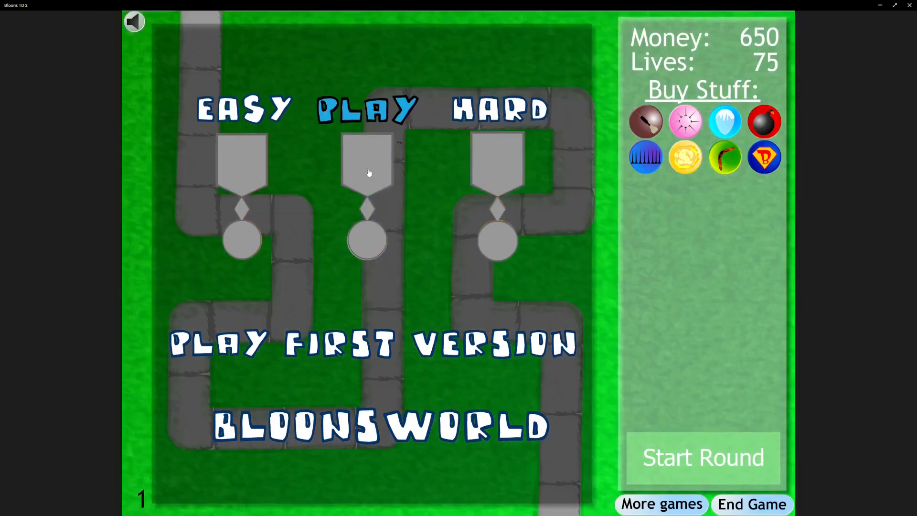
{"action": "left_click", "coordinate": [499, 107]}
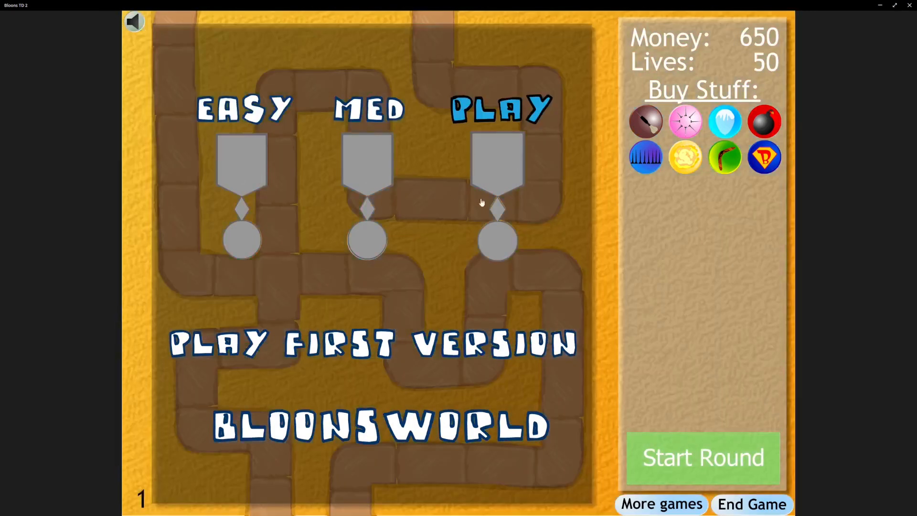